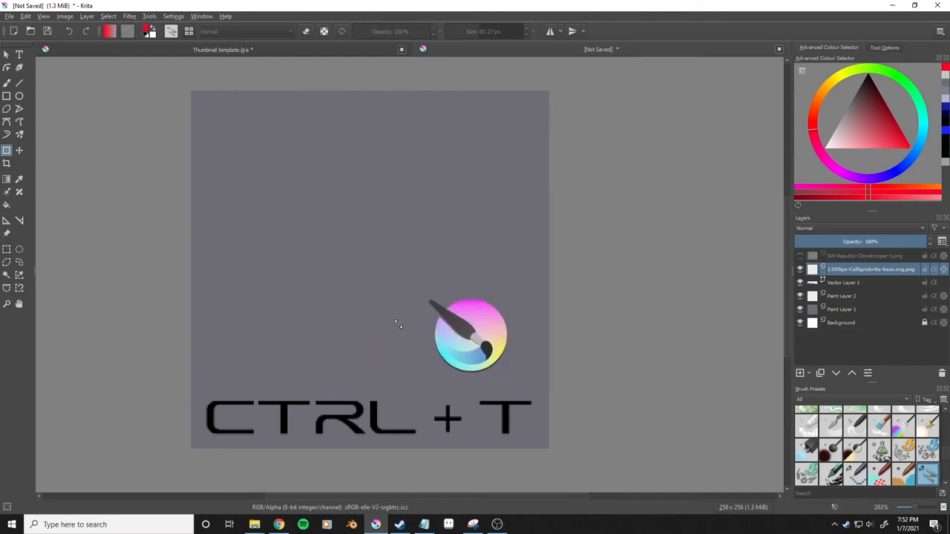
# Start a Ctrl+T transform on the logo layer, enlarge it, and bring up Transform Tool Actions
pyautogui.press('ctrl+t')
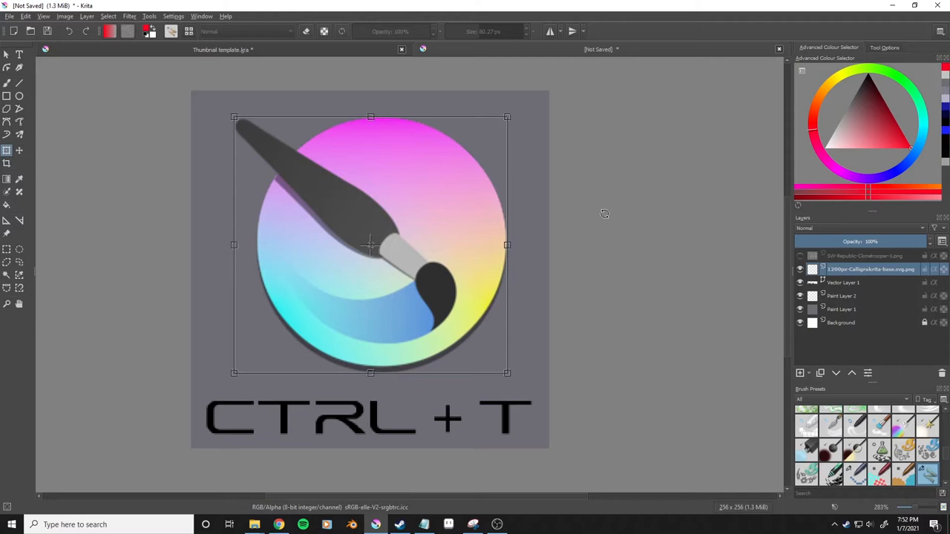
pyautogui.rightClick(423, 253)
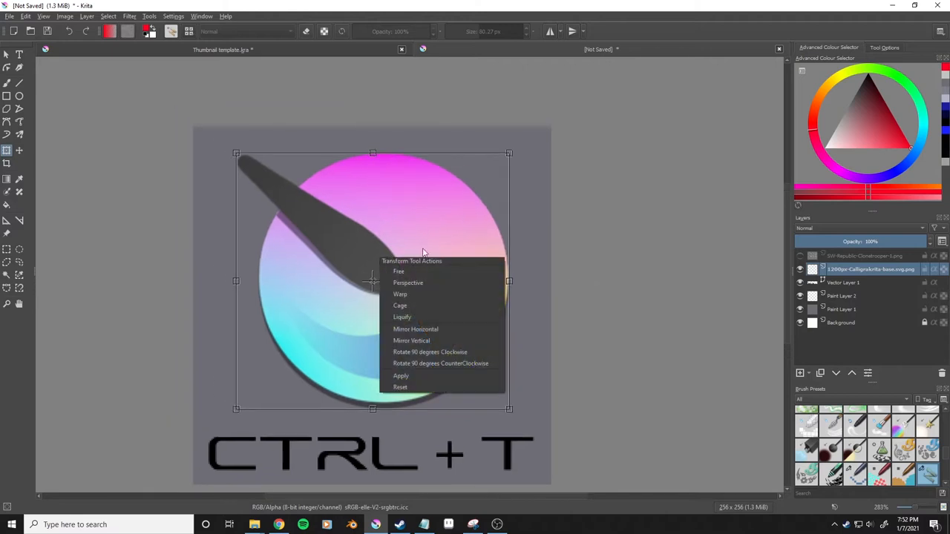
pyautogui.moveTo(419, 294)
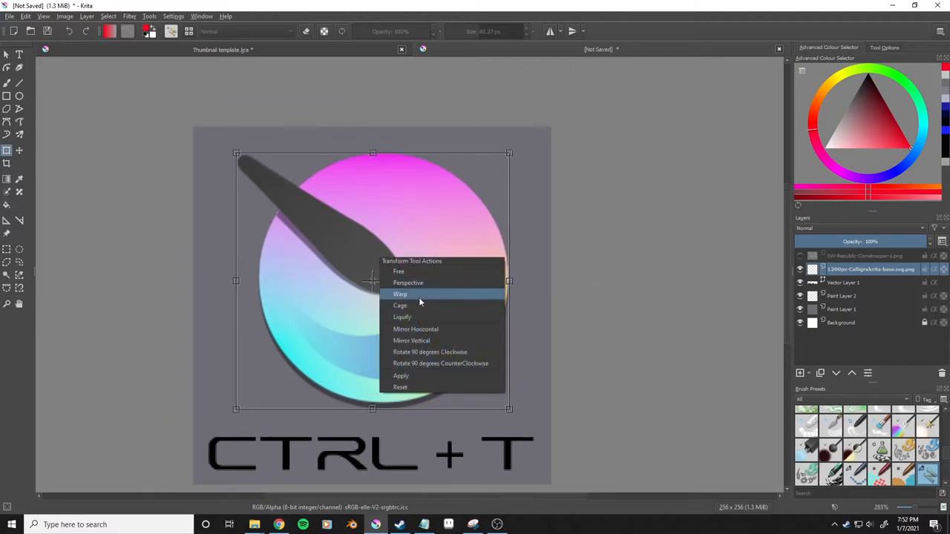
pyautogui.moveTo(407, 317)
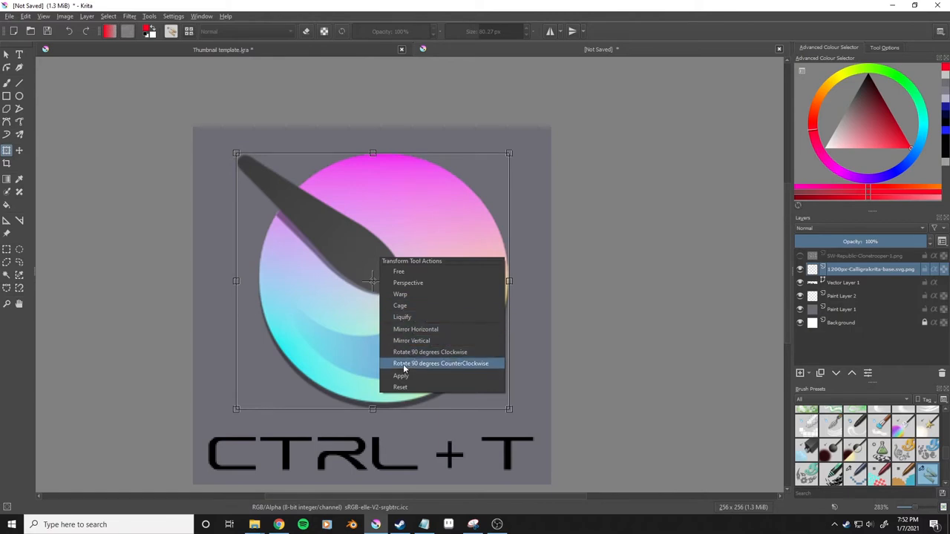
pyautogui.moveTo(403, 388)
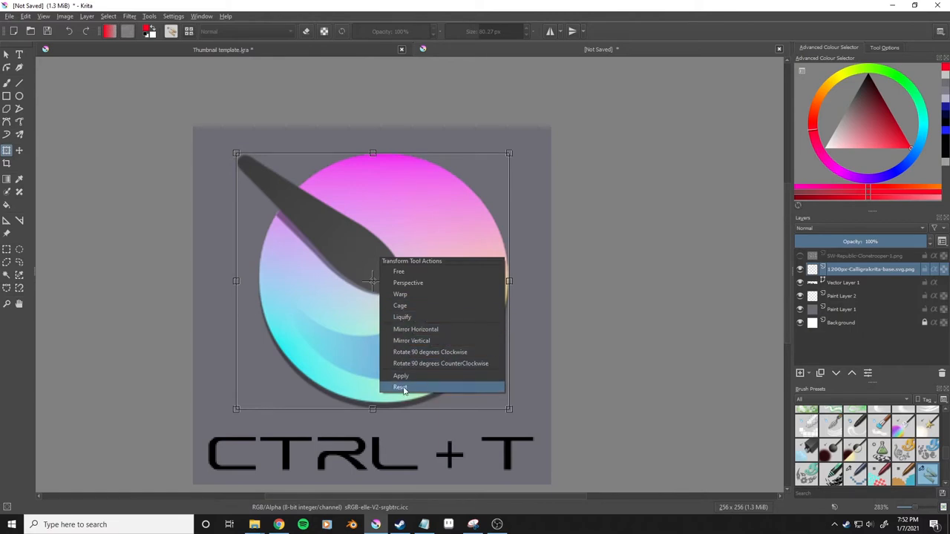
# Shrink the logo back to a smaller size with the transform still active
pyautogui.click(401, 387)
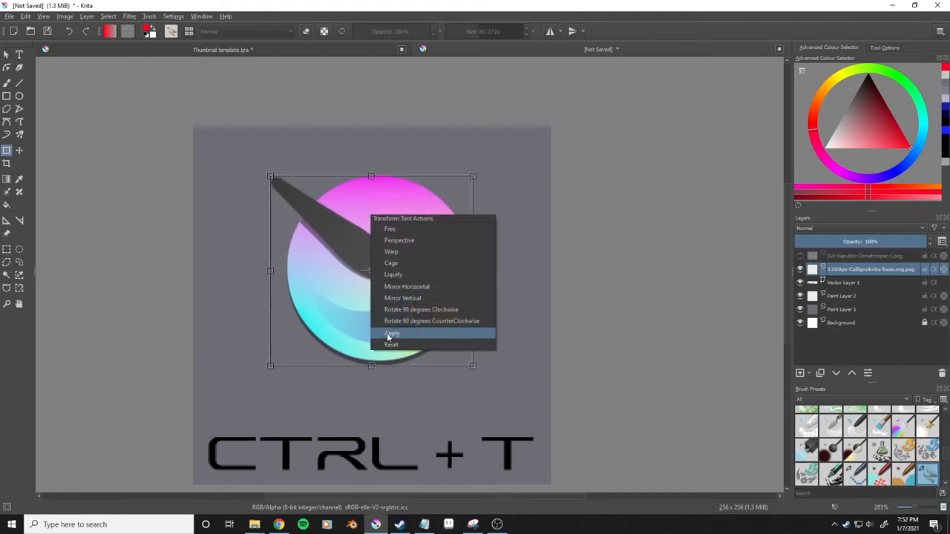
pyautogui.click(392, 333)
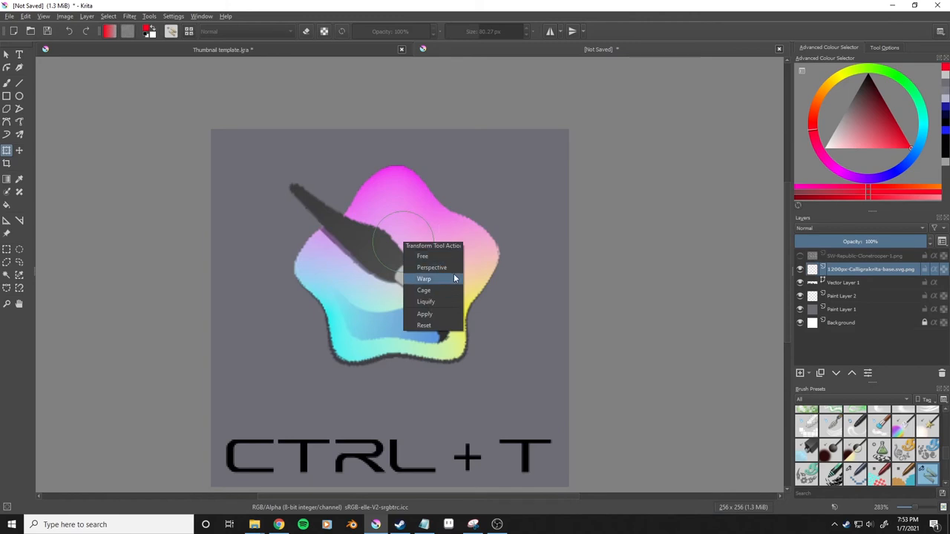
# Switch the logo's transform to Warp mode to get a deformation grid
pyautogui.click(421, 256)
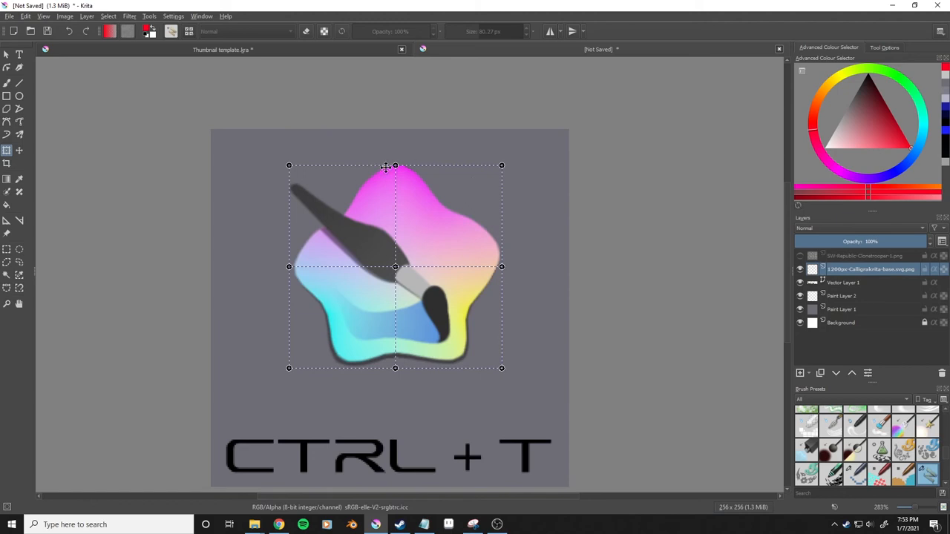
# Drag the warp points to raise the top, lower the bottom, and widen both sides
pyautogui.moveTo(394, 166); pyautogui.dragTo(401, 154)
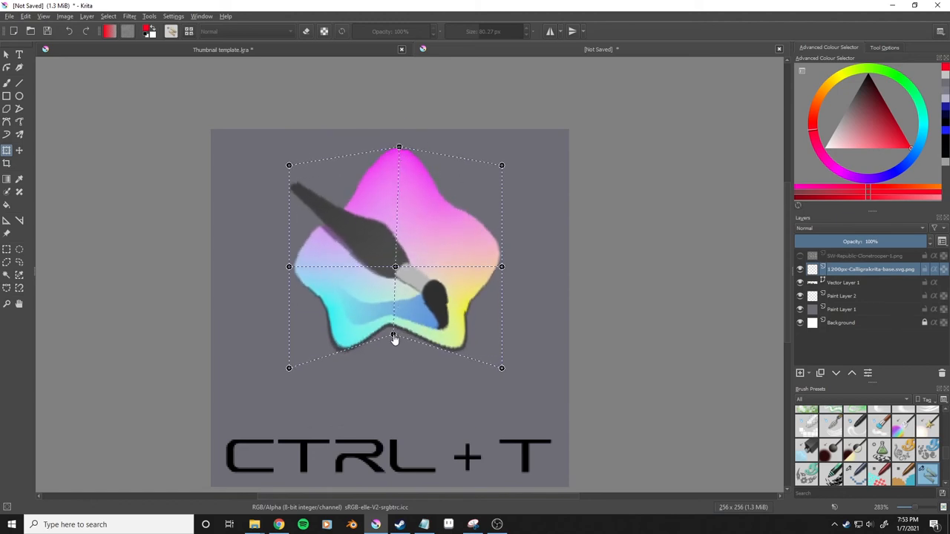
pyautogui.moveTo(289, 367); pyautogui.dragTo(256, 425)
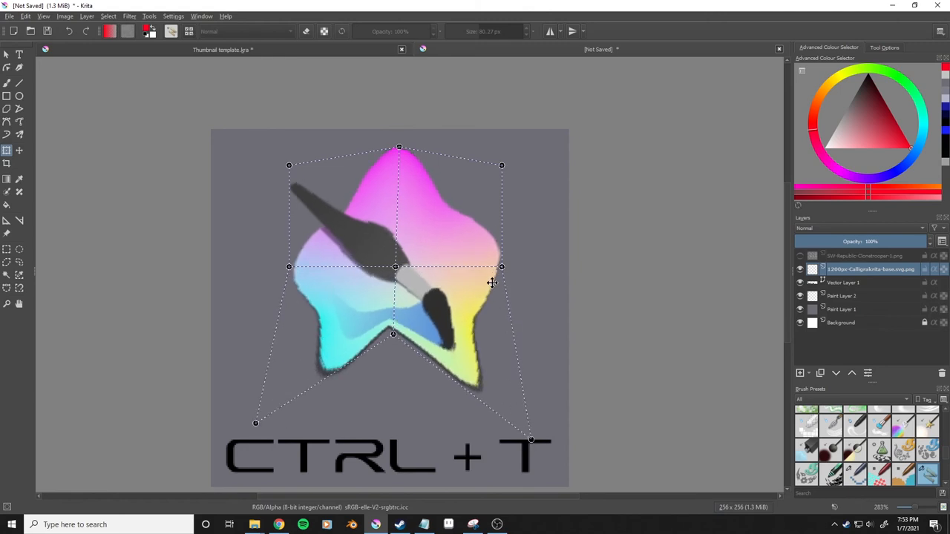
pyautogui.moveTo(501, 267); pyautogui.dragTo(553, 265)
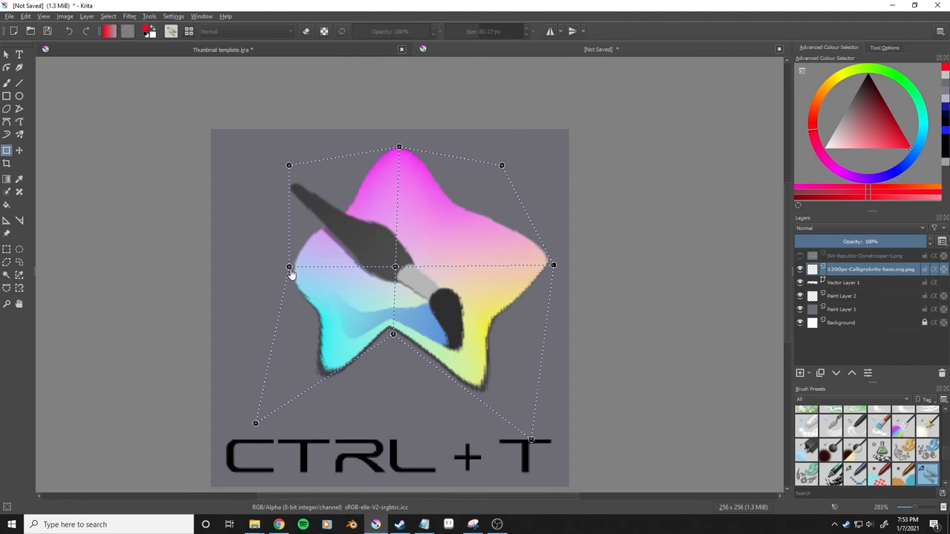
pyautogui.moveTo(289, 267); pyautogui.dragTo(241, 269)
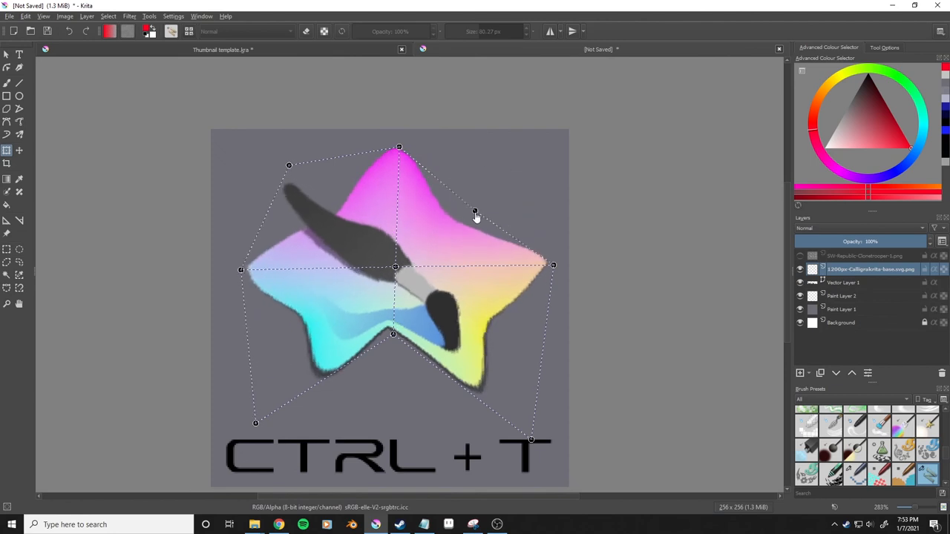